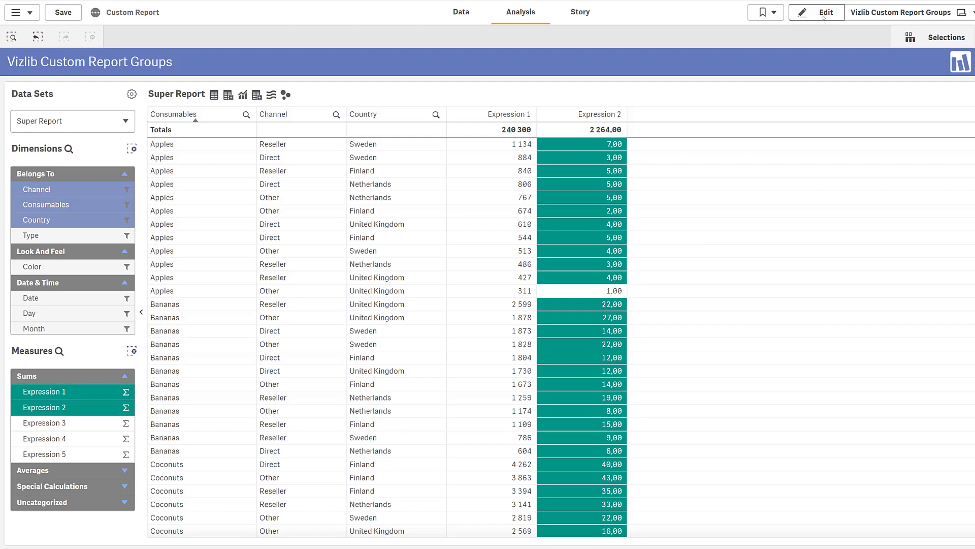
- Switch the sheet to edit mode and start editing the Super Report master visualization, confirming the warning
{"action": "left_click", "coordinate": [825, 12]}
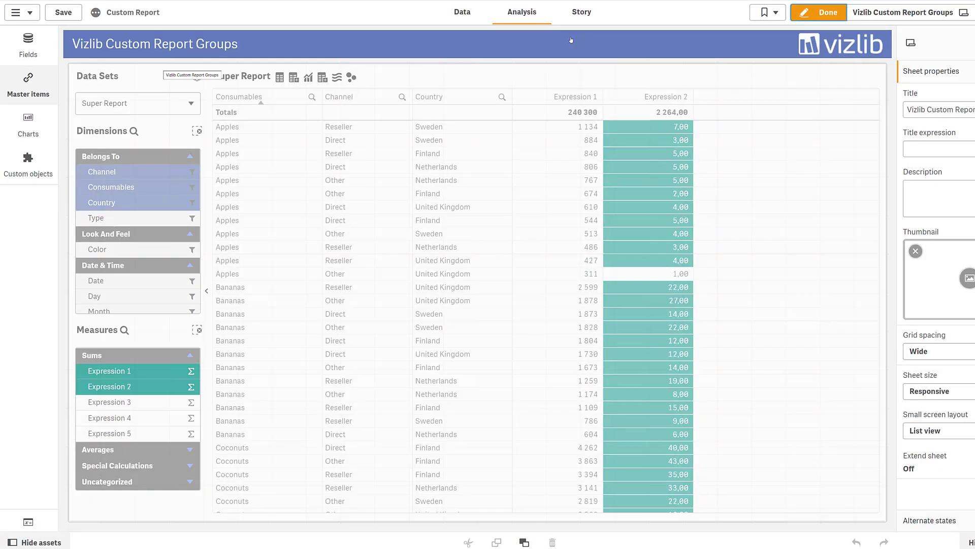
{"action": "left_click", "coordinate": [29, 85]}
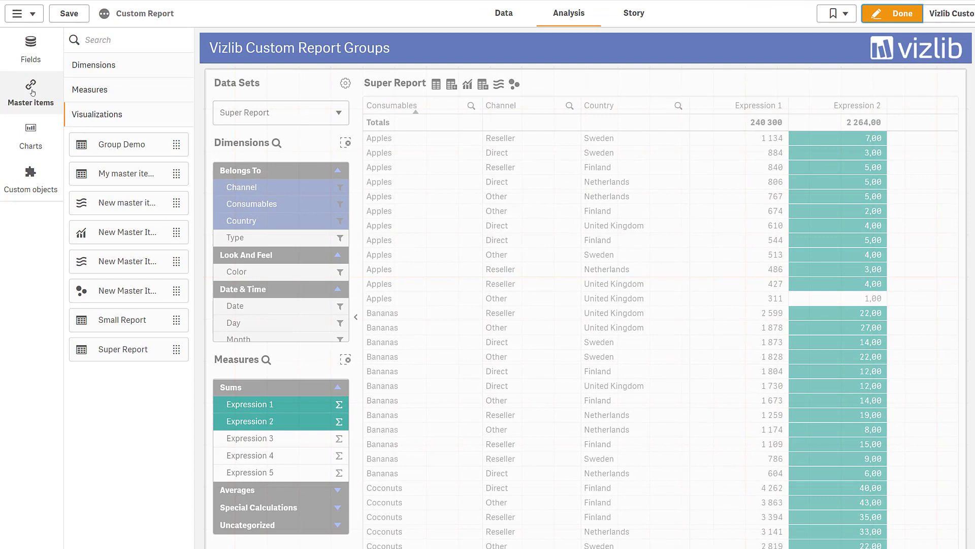
{"action": "left_click", "coordinate": [123, 349]}
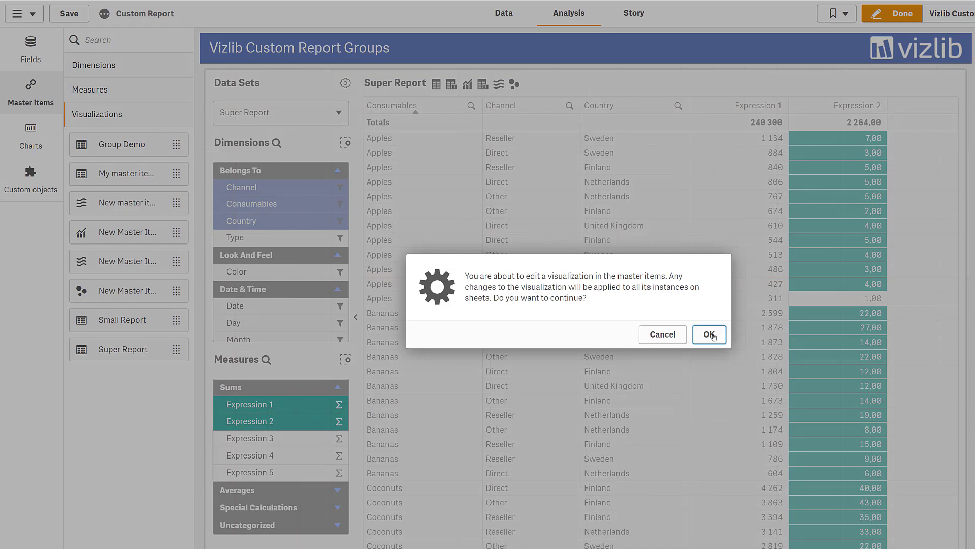
{"action": "left_click", "coordinate": [709, 334]}
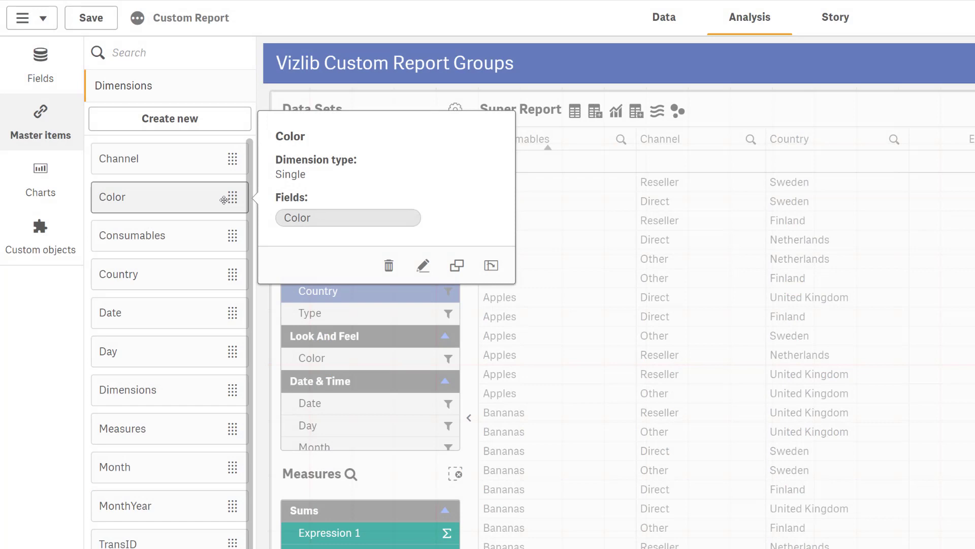
- Edit the Color master dimension and add the tag cr_group_Look And Feel
{"action": "left_click", "coordinate": [422, 265]}
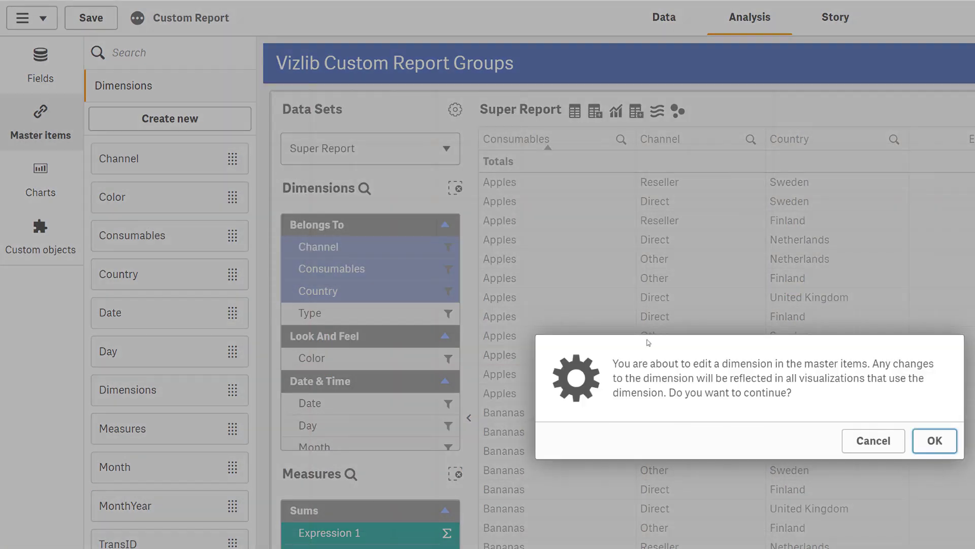
{"action": "left_click", "coordinate": [933, 440]}
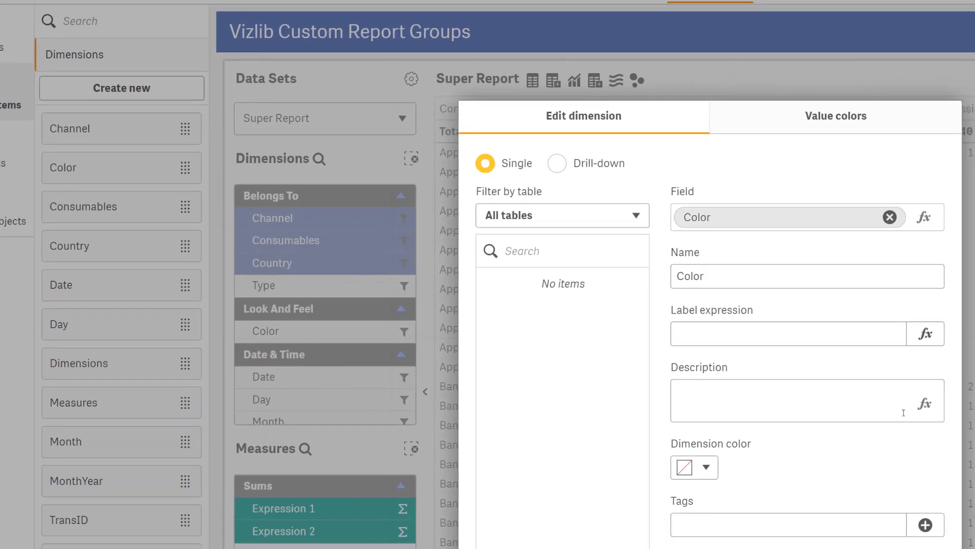
{"action": "type", "text": "cr_group_Look And Feel"}
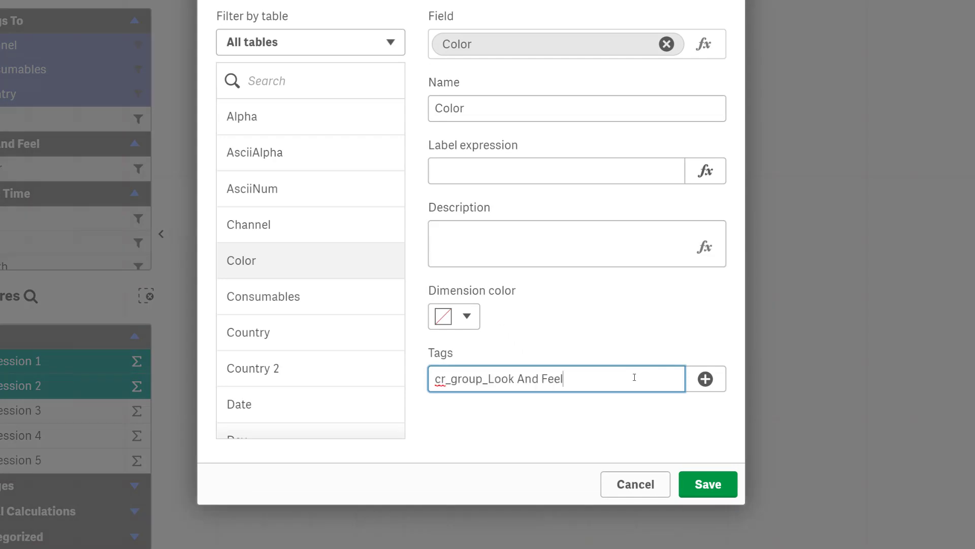
{"action": "left_click", "coordinate": [705, 379]}
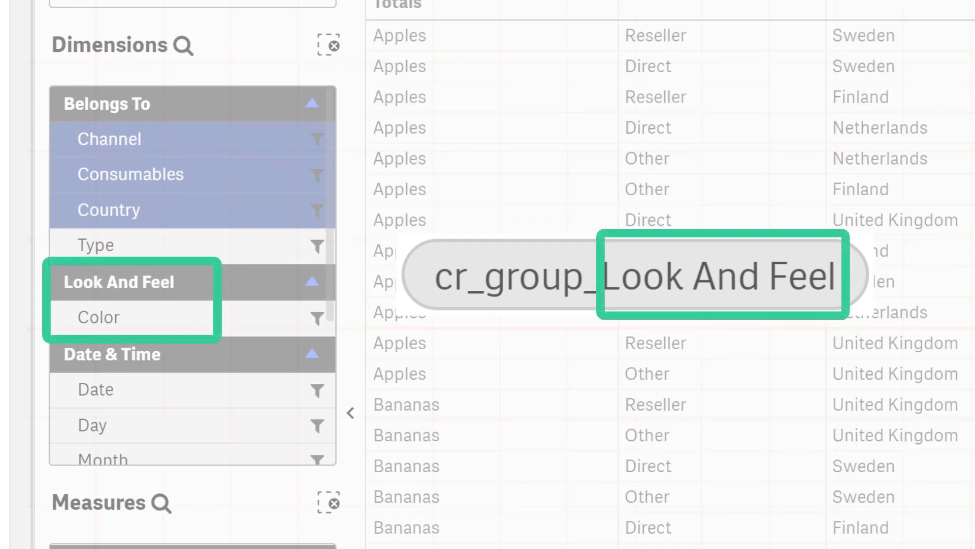
{"action": "mouse_move", "coordinate": [97, 305]}
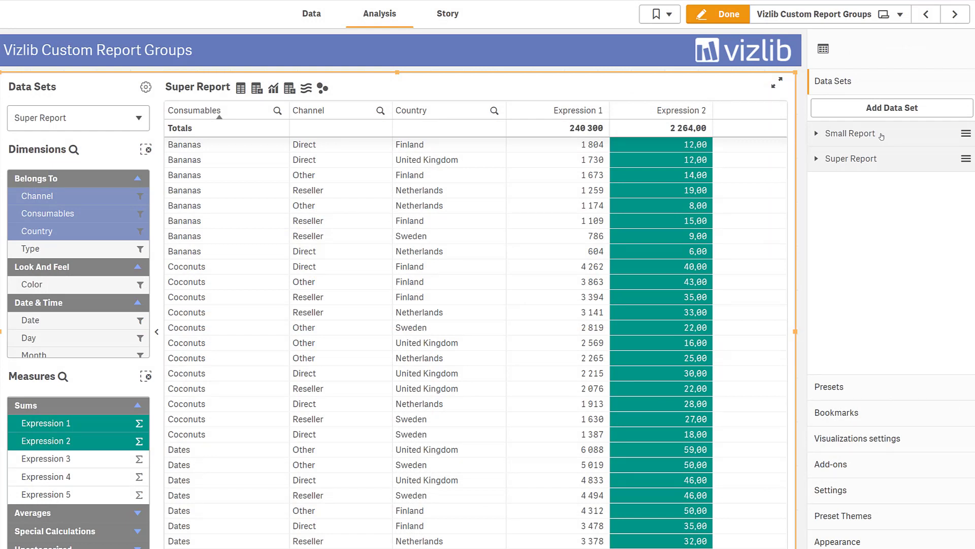
{"action": "mouse_move", "coordinate": [891, 161]}
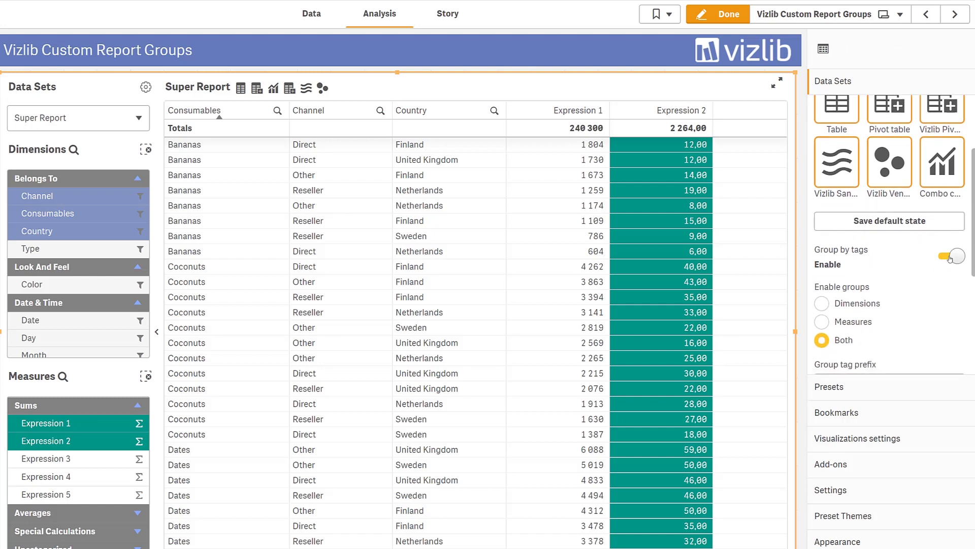
- Toggle Group by tags off and on, try Dimensions and Measures, and leave grouping set to Both
{"action": "left_click", "coordinate": [946, 264]}
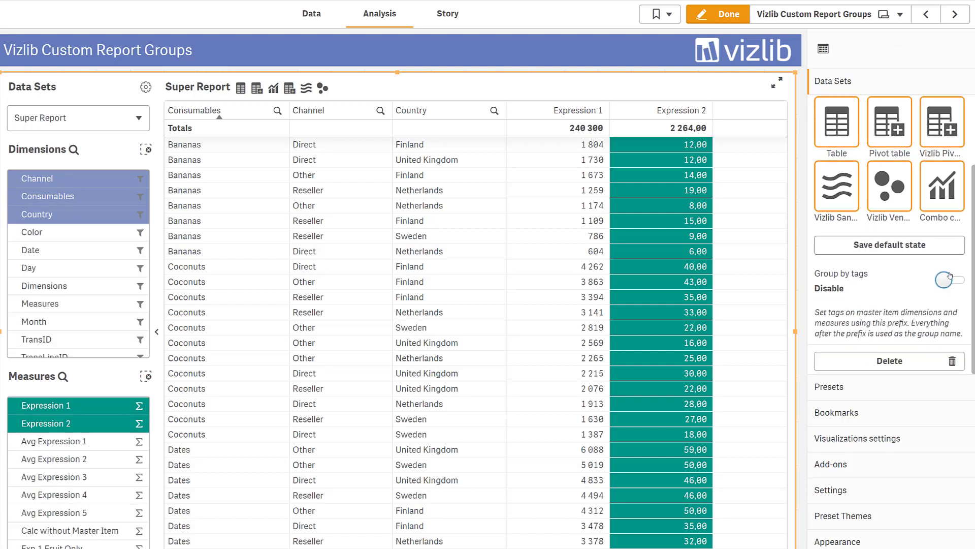
{"action": "left_click", "coordinate": [944, 257]}
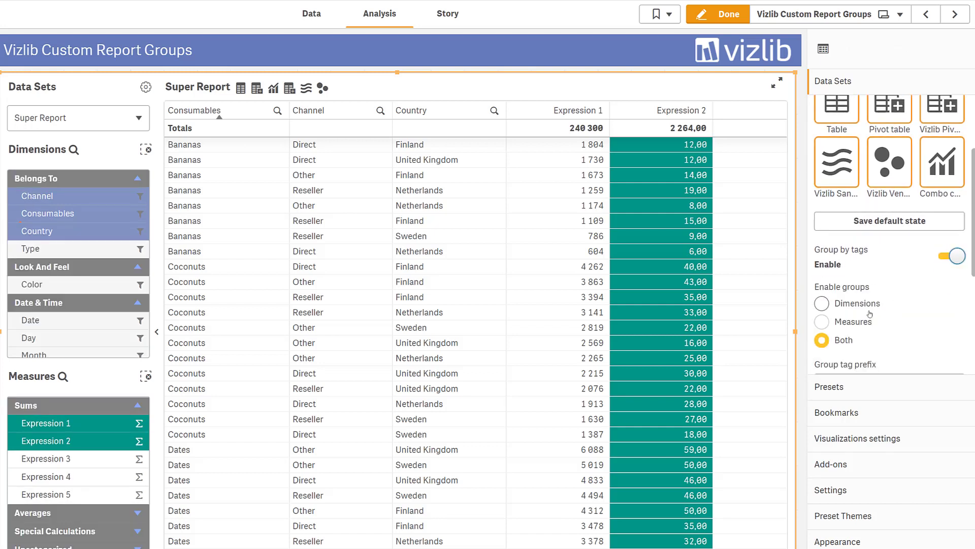
{"action": "left_click", "coordinate": [820, 225]}
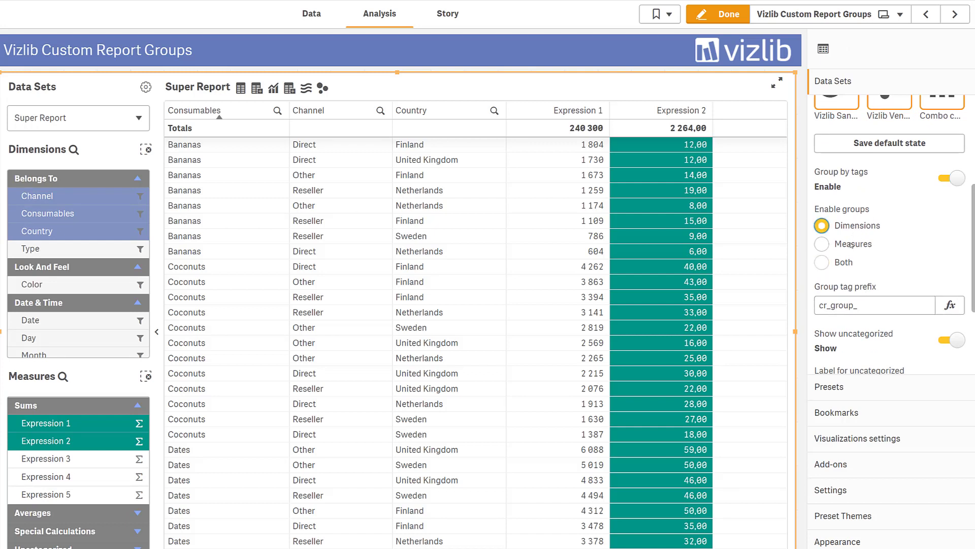
{"action": "left_click", "coordinate": [821, 243]}
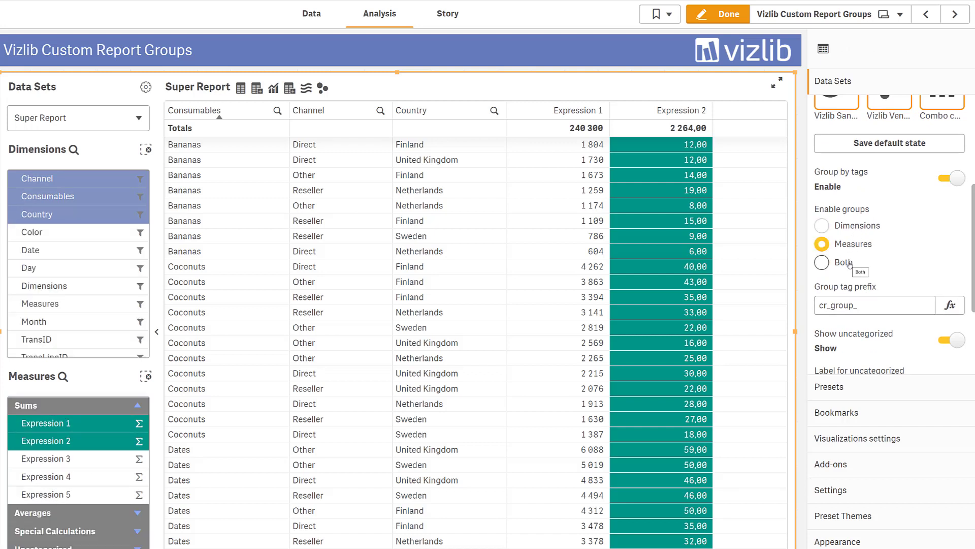
{"action": "left_click", "coordinate": [821, 262]}
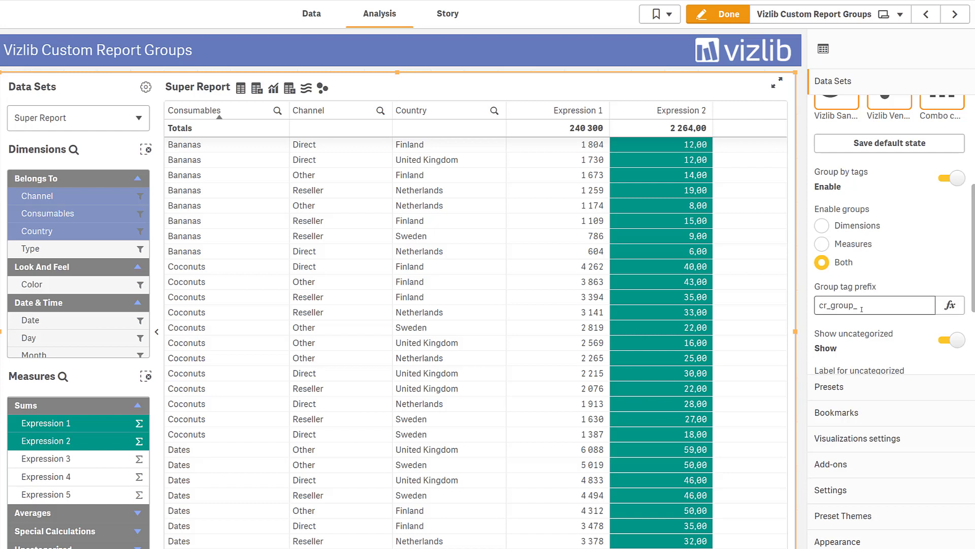
{"action": "scroll", "scroll_direction": "down", "scroll_amount": 3}
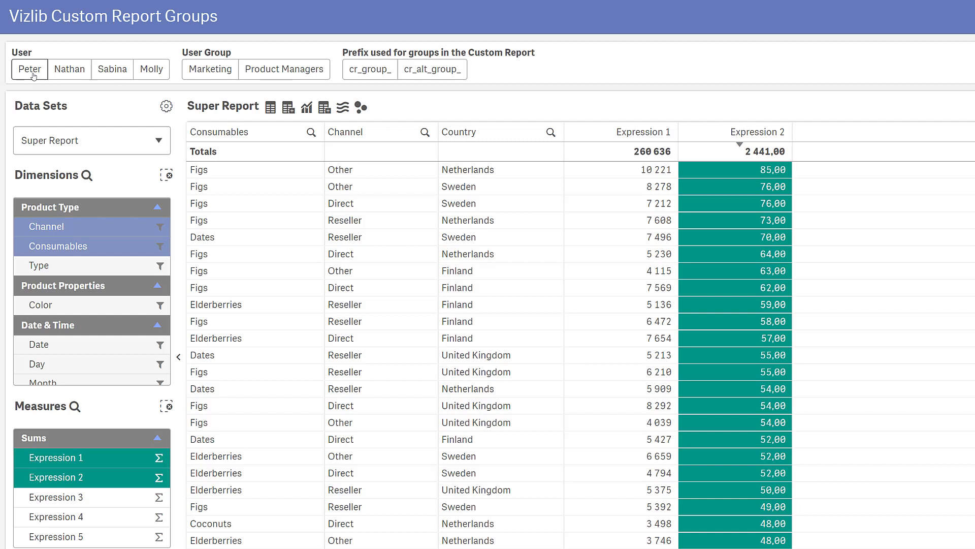
- View the report as each of the four users in turn, ending on the last user
{"action": "left_click", "coordinate": [30, 69]}
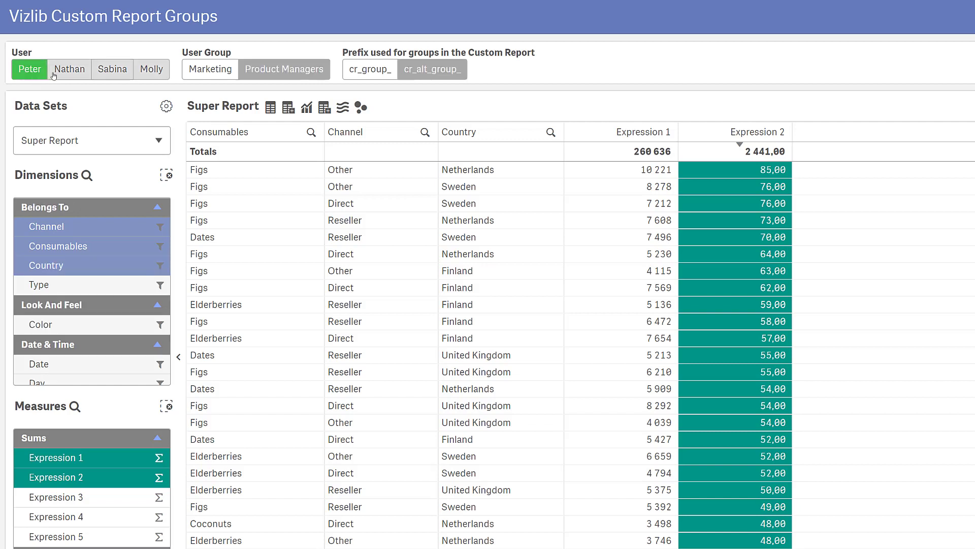
{"action": "left_click", "coordinate": [70, 69]}
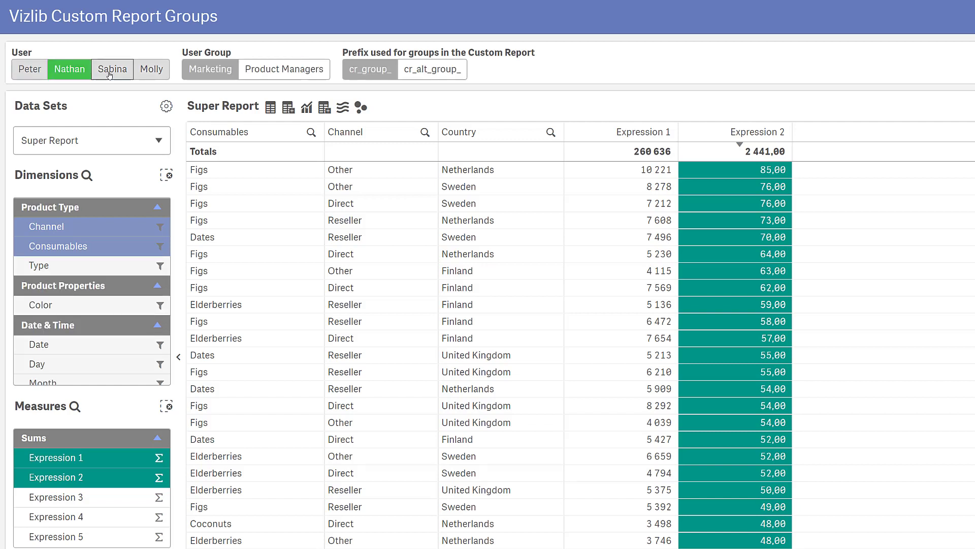
{"action": "left_click", "coordinate": [151, 69]}
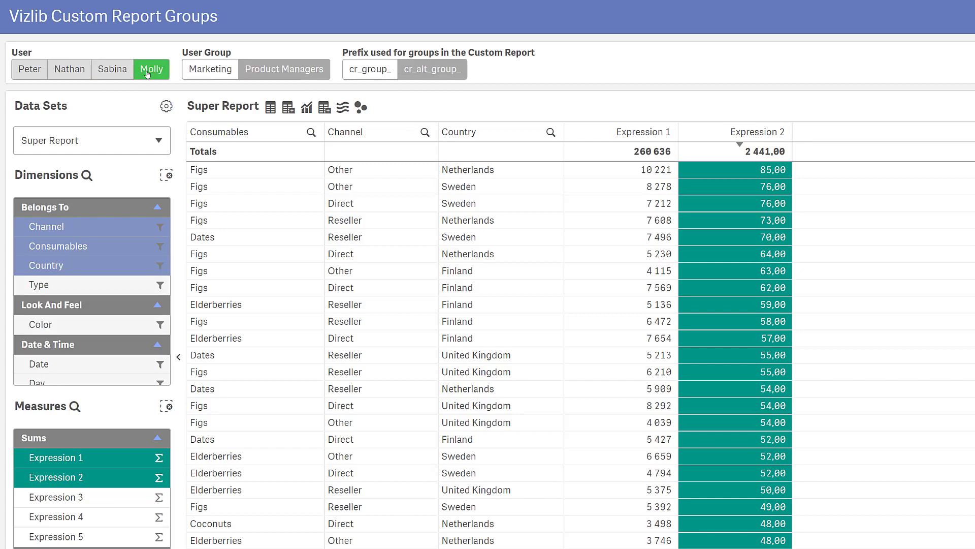
{"action": "left_click", "coordinate": [285, 69]}
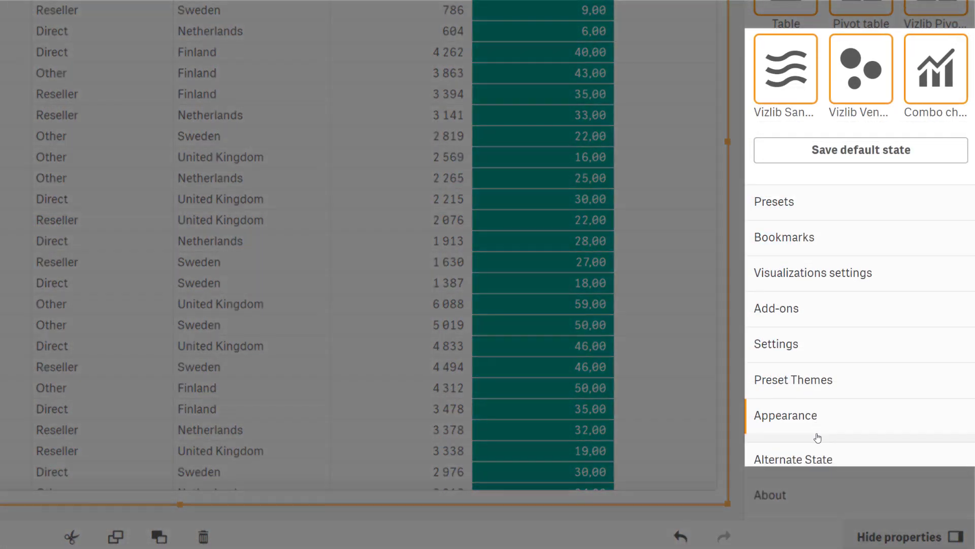
- Review the Groups dimension menu styling options — colors, font size and style — under Appearance
{"action": "left_click", "coordinate": [785, 415]}
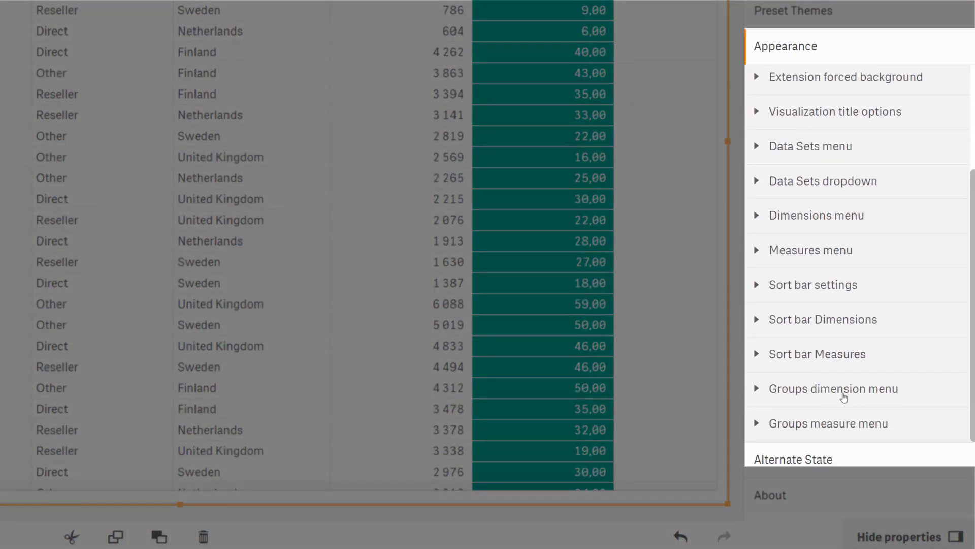
{"action": "left_click", "coordinate": [833, 388]}
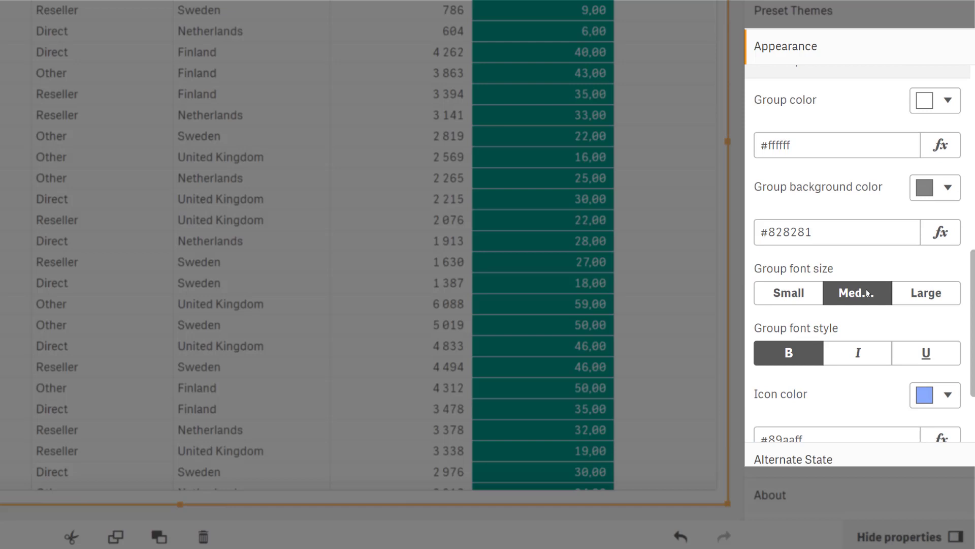
{"action": "scroll", "scroll_direction": "down", "scroll_amount": 3}
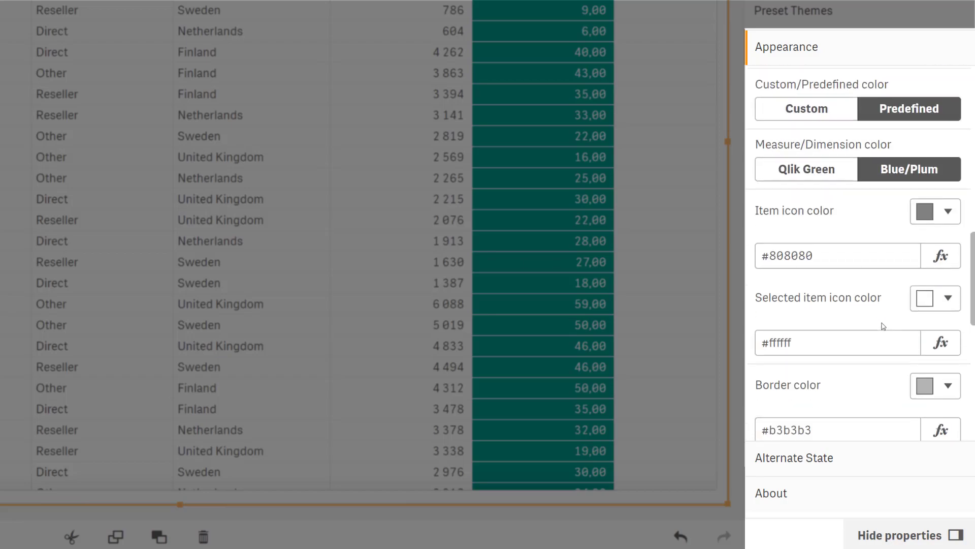
{"action": "scroll", "scroll_direction": "down", "scroll_amount": 3}
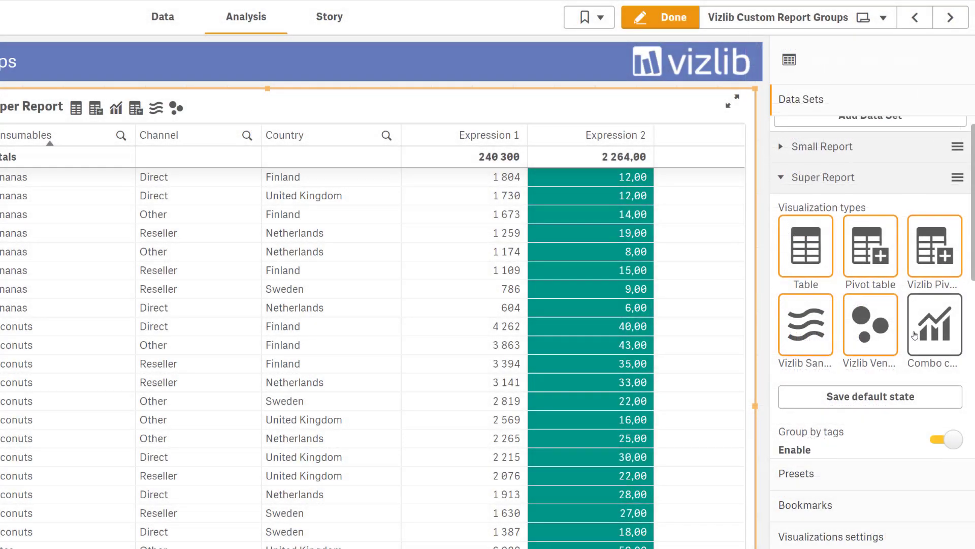
- Move Uncategorized under Belongs To in the dimension groups and save the group order
{"action": "scroll", "scroll_direction": "down", "scroll_amount": 3}
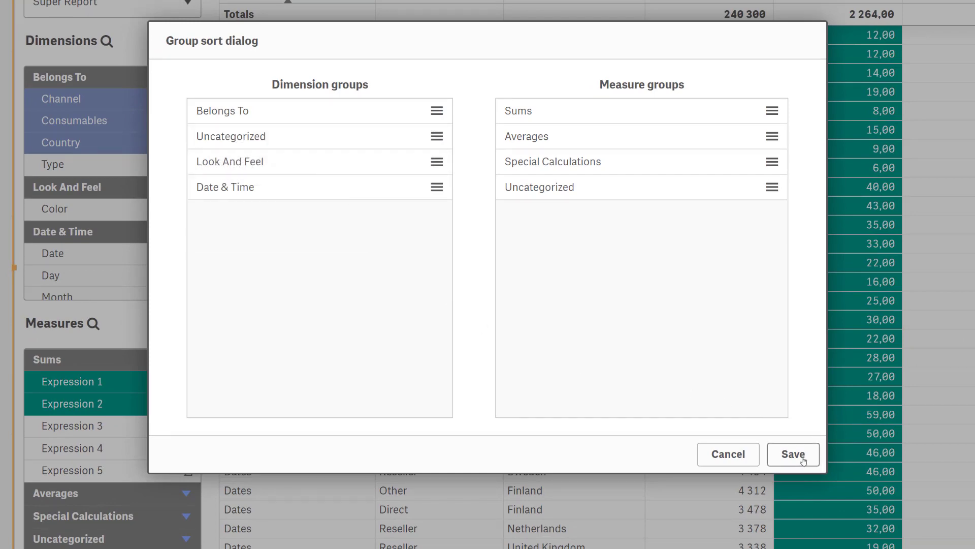
{"action": "left_click", "coordinate": [792, 454]}
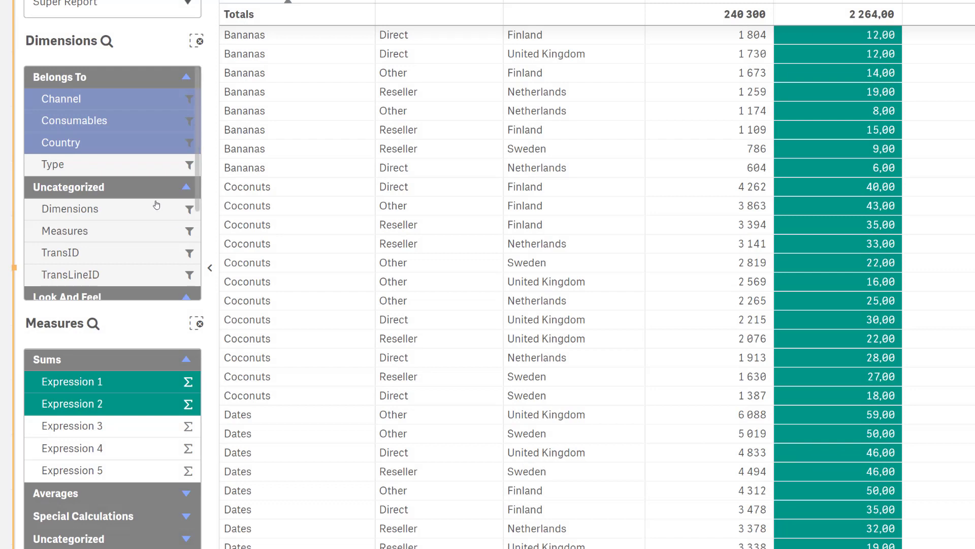